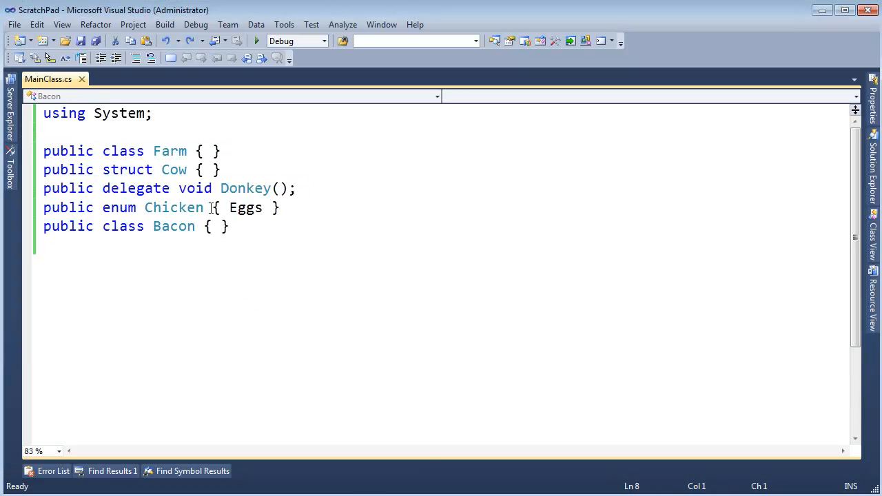
# - Point out the Cow struct, the enum keyword and the Bacon class, then save MainClass.cs
pyautogui.doubleClick(174, 169)
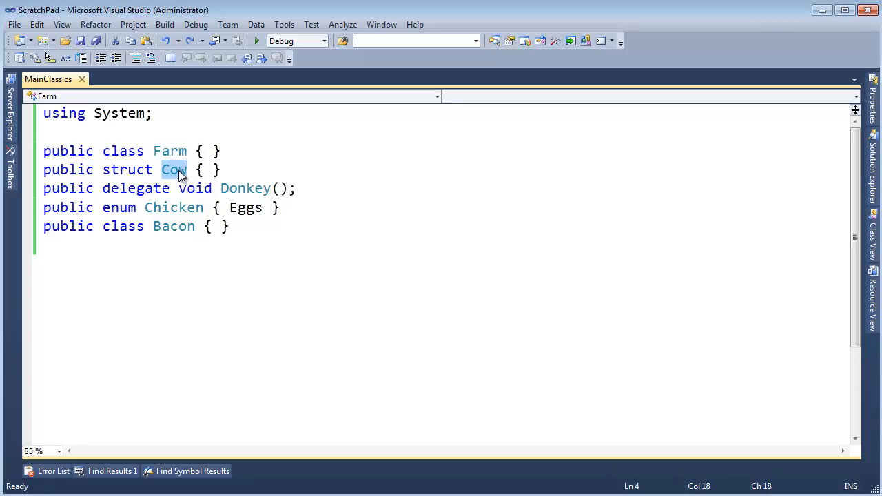
pyautogui.click(102, 150)
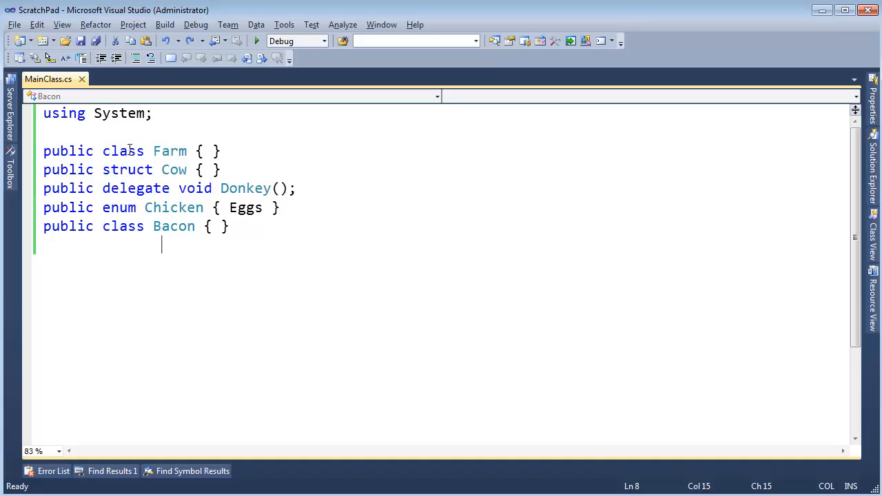
pyautogui.doubleClick(119, 207)
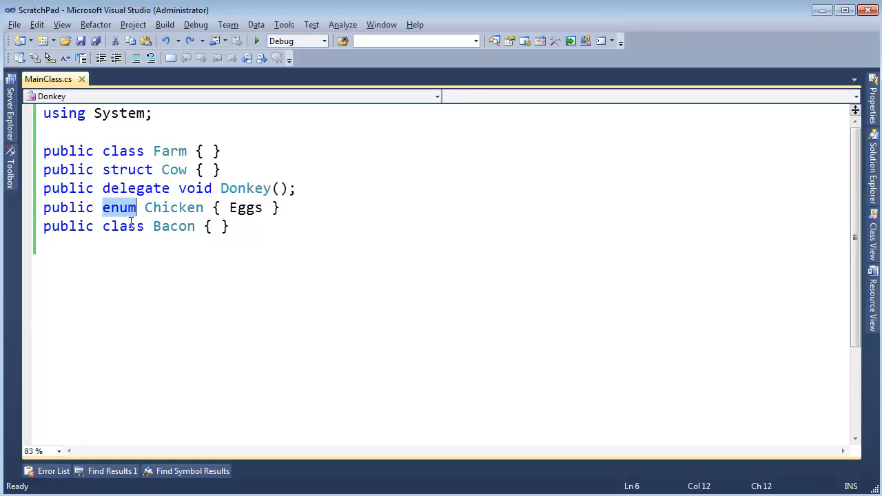
pyautogui.click(172, 226)
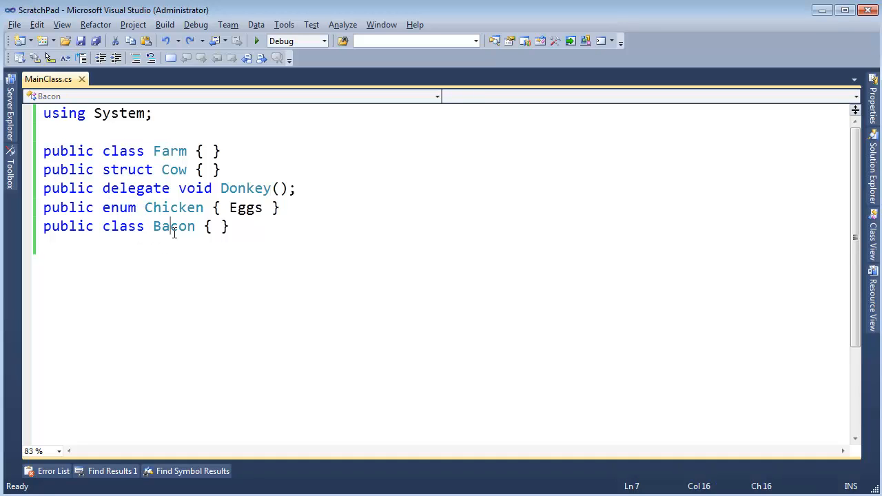
pyautogui.doubleClick(173, 226)
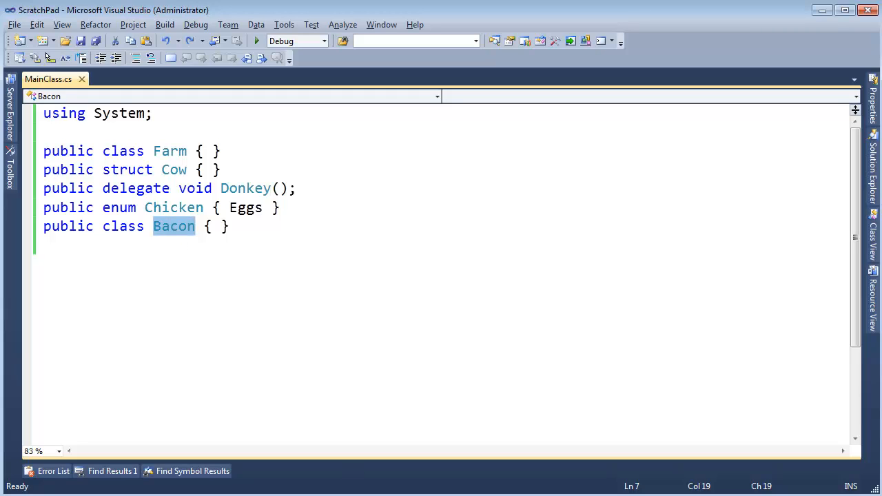
pyautogui.press('ctrl+s')
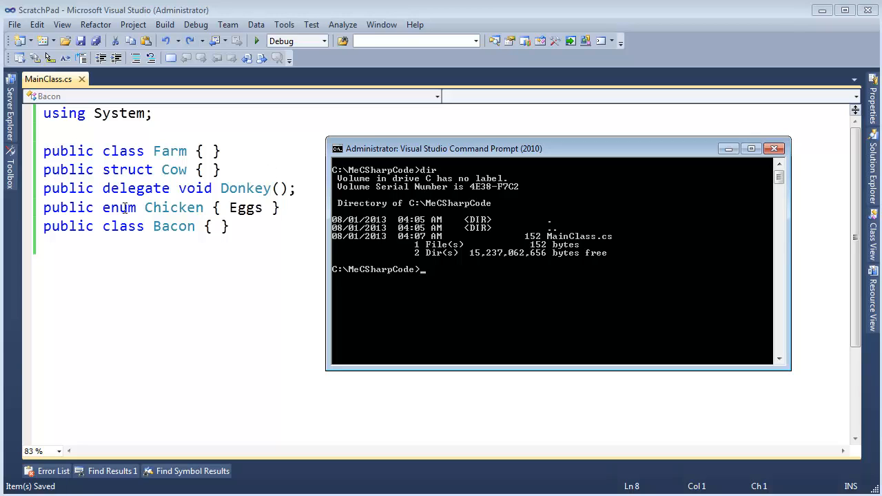
# - Compile MainClass.cs into the library MeFarm.dll with csc /t:library /out:MeFarm.dll
pyautogui.write('csc /t:li')
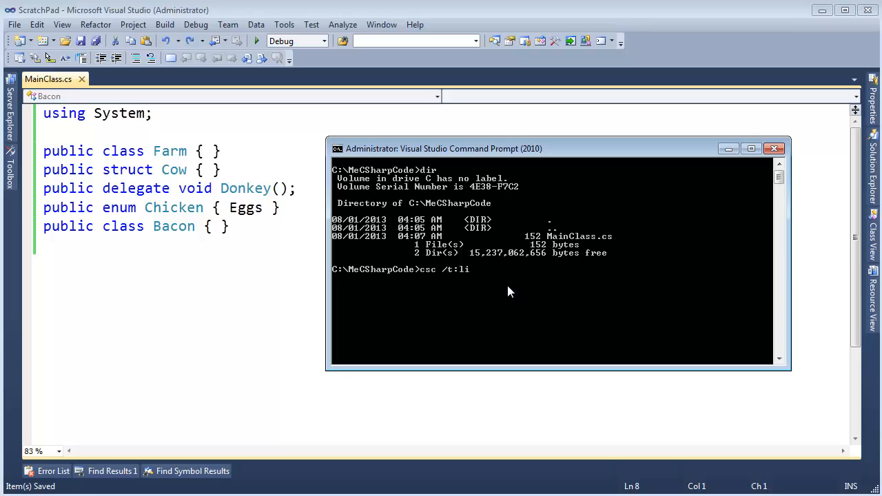
pyautogui.write('brary')
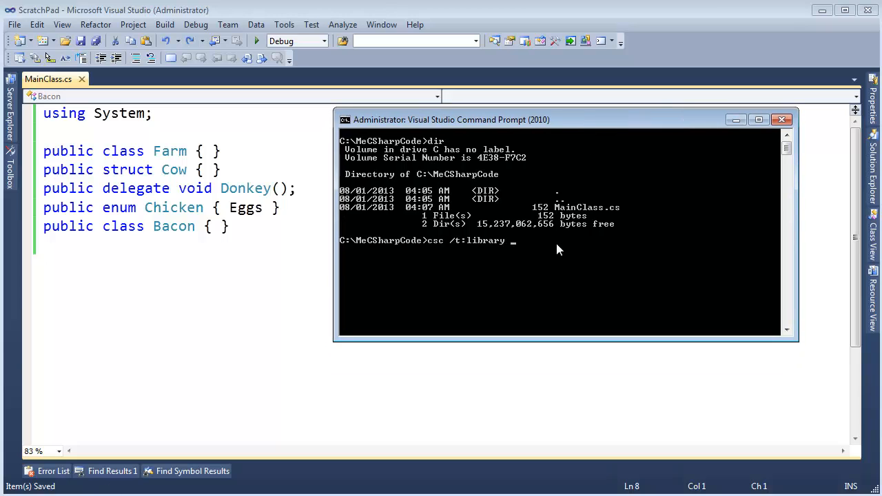
pyautogui.write('/out:')
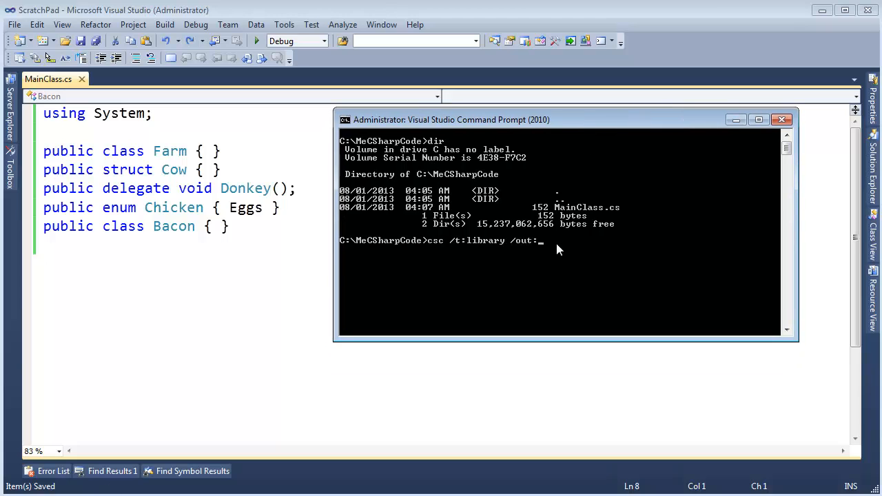
pyautogui.write('Me')
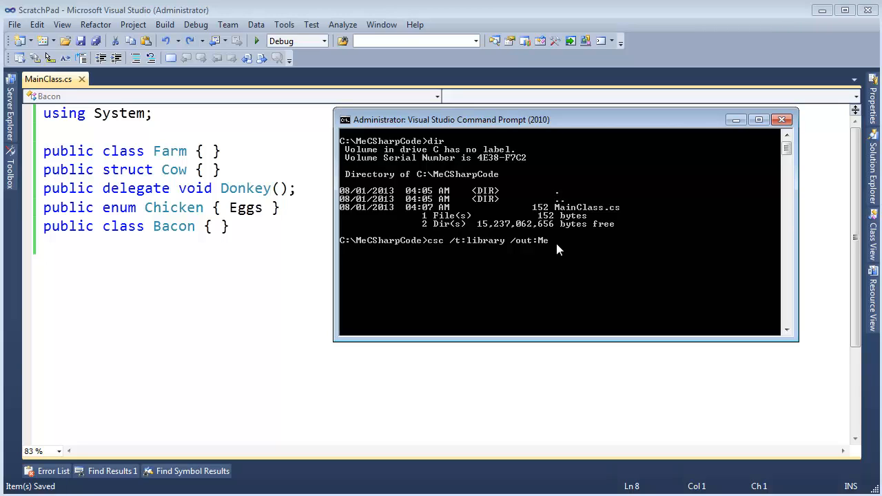
pyautogui.write('Farm.dll')
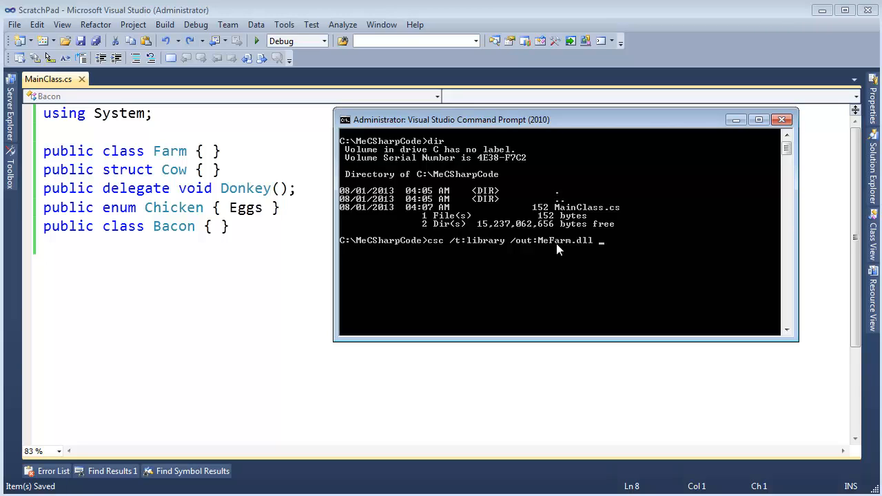
pyautogui.write('MainClass.cs')
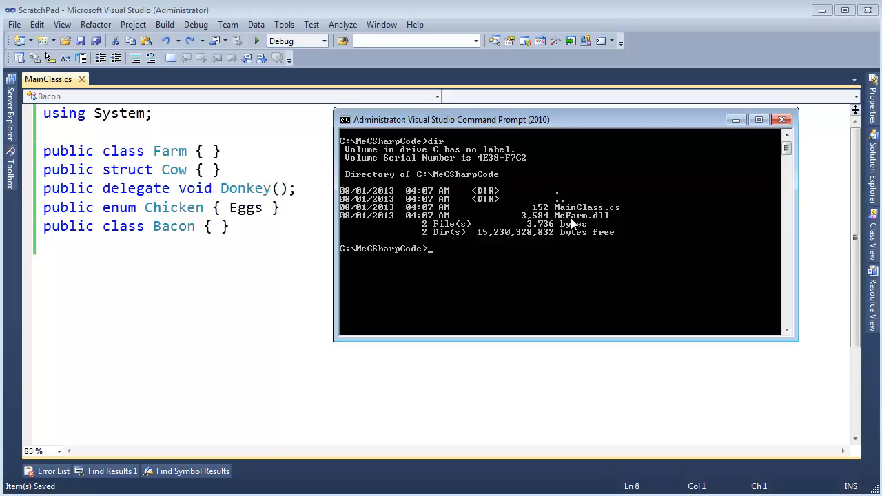
pyautogui.moveTo(591, 223)
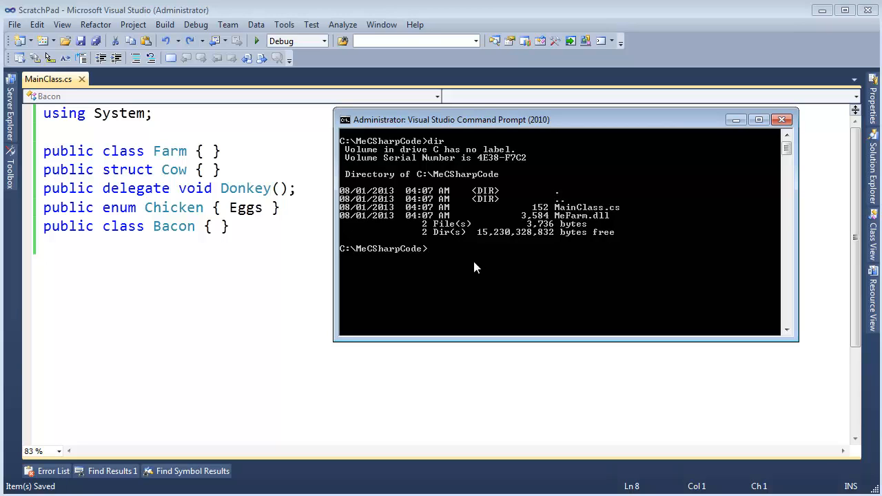
# - Disassemble MeFarm.dll with ildasm, writing its IL to moo.txt
pyautogui.write('ildasm')
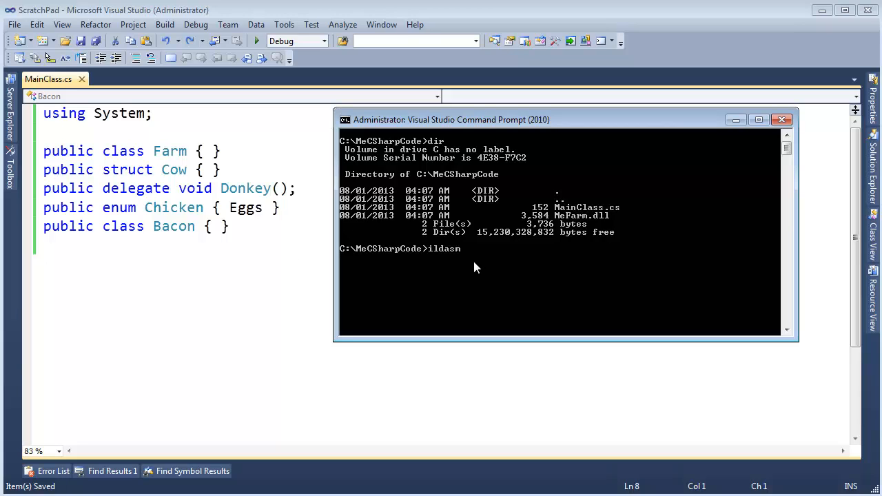
pyautogui.write('/out:')
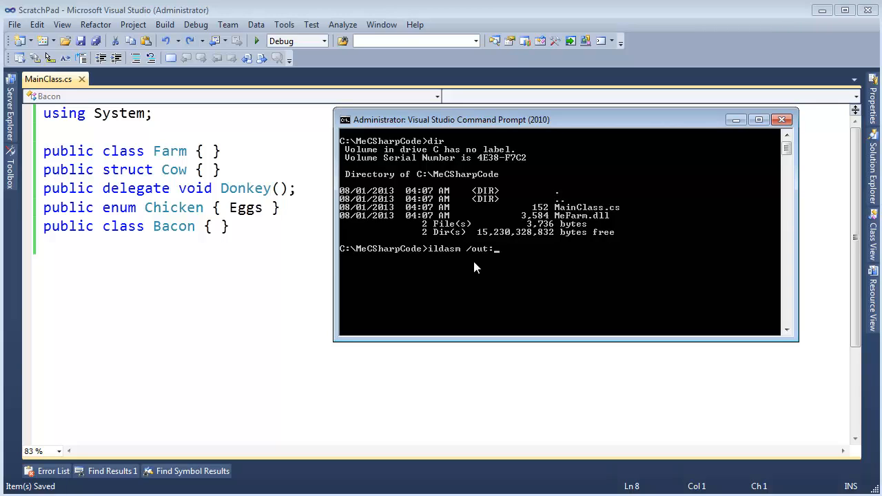
pyautogui.write('moo.txt')
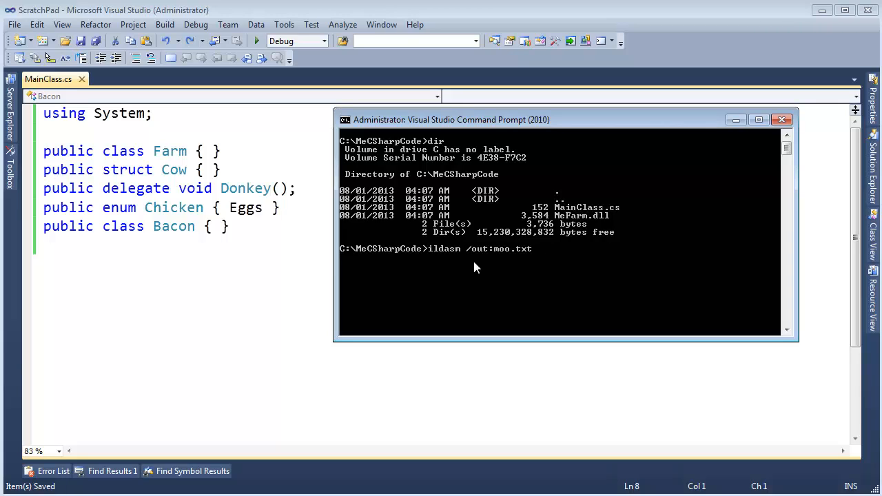
pyautogui.write('mefa')
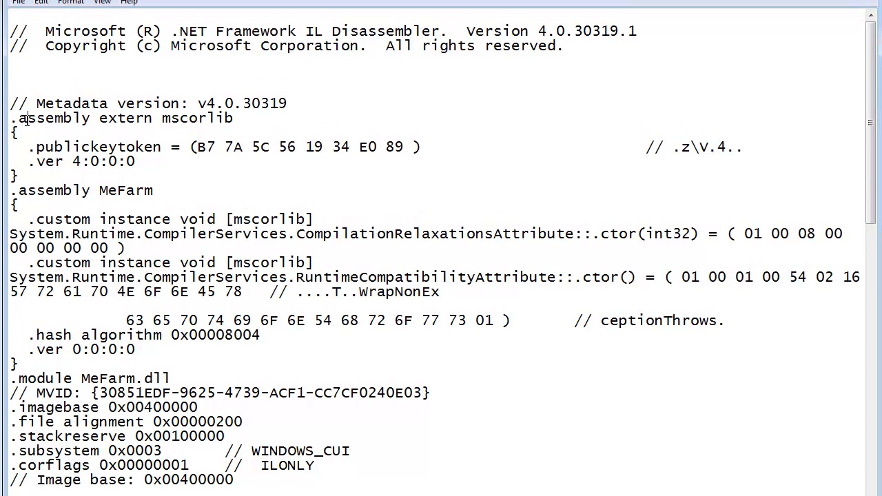
pyautogui.doubleClick(25, 190)
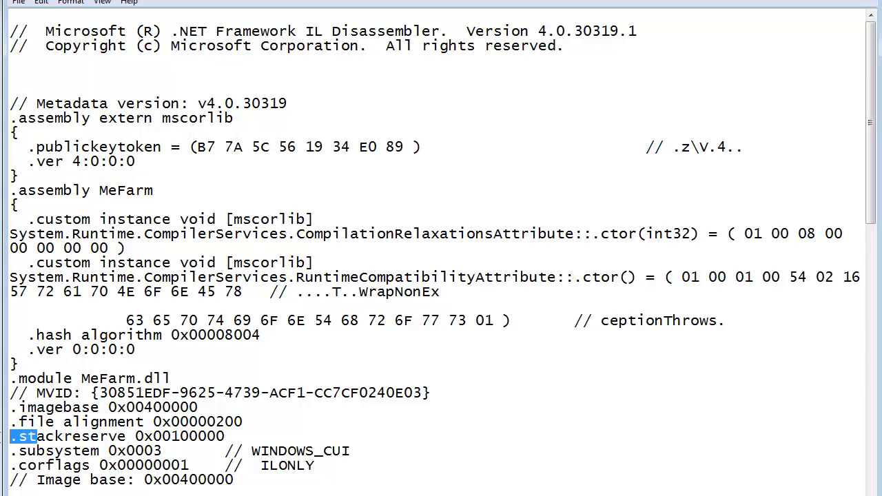
pyautogui.scroll(-3)
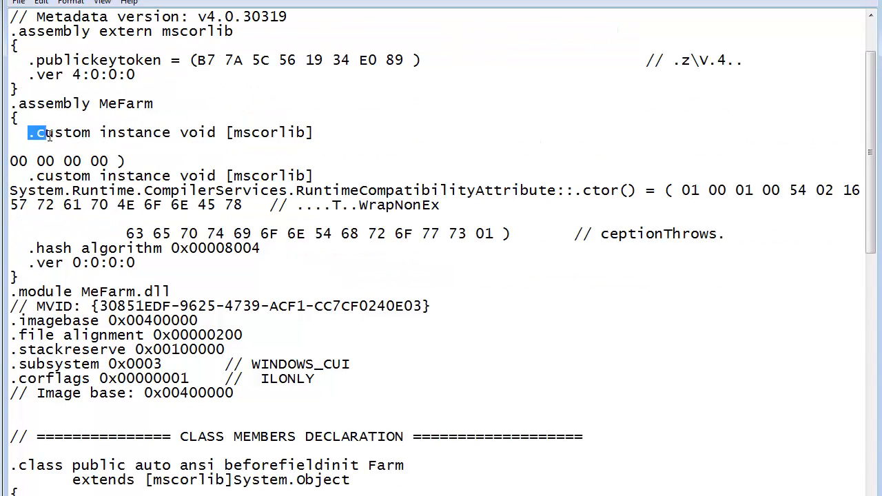
pyautogui.scroll(-3)
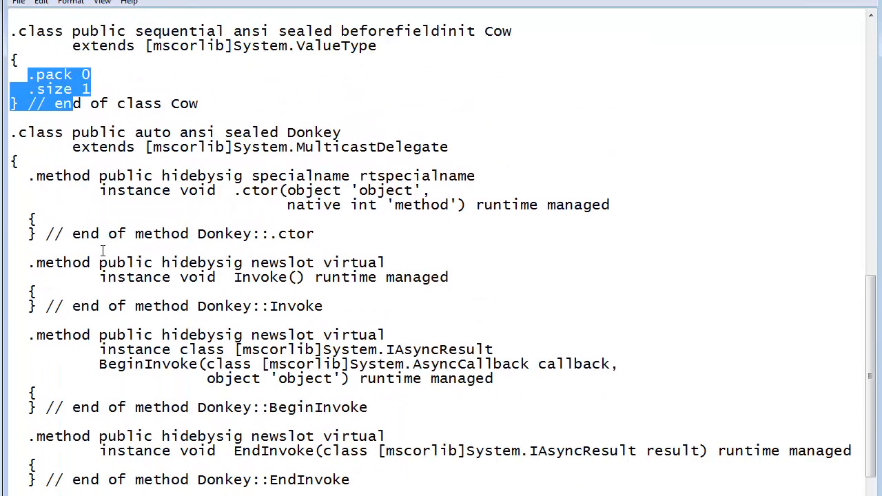
pyautogui.scroll(-3)
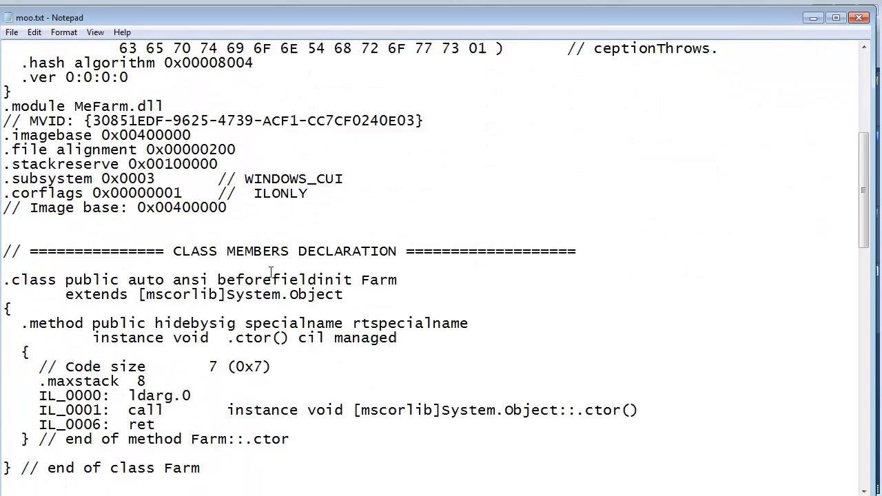
pyautogui.scroll(-3)
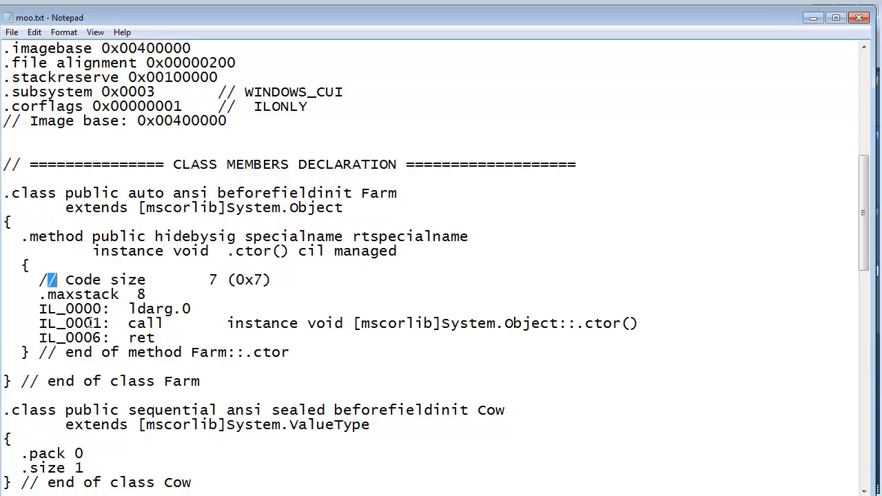
pyautogui.scroll(-3)
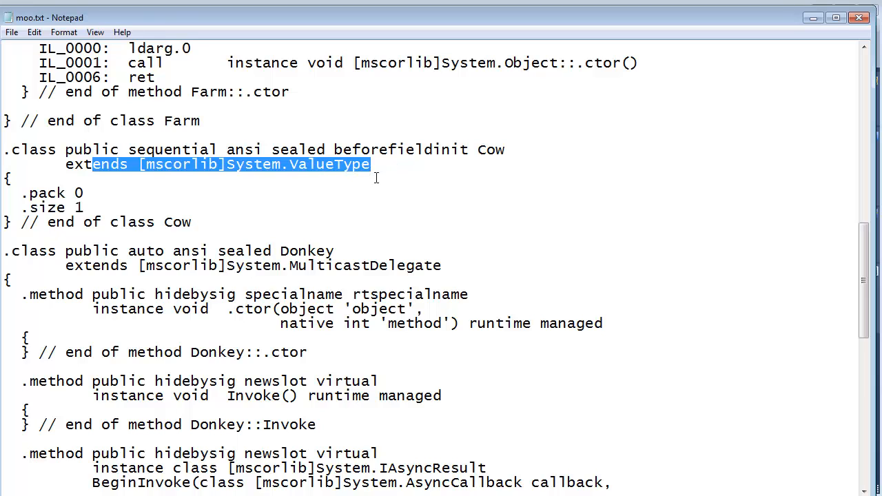
pyautogui.scroll(-3)
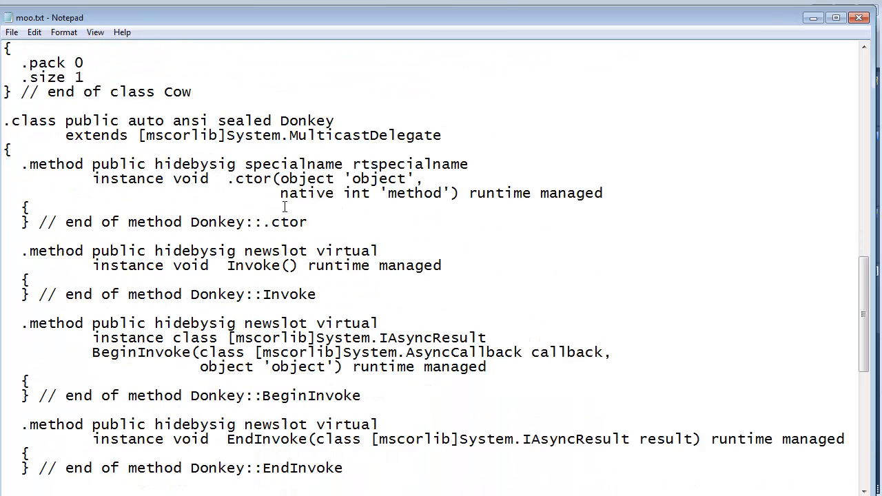
pyautogui.moveTo(217, 121); pyautogui.dragTo(333, 121)
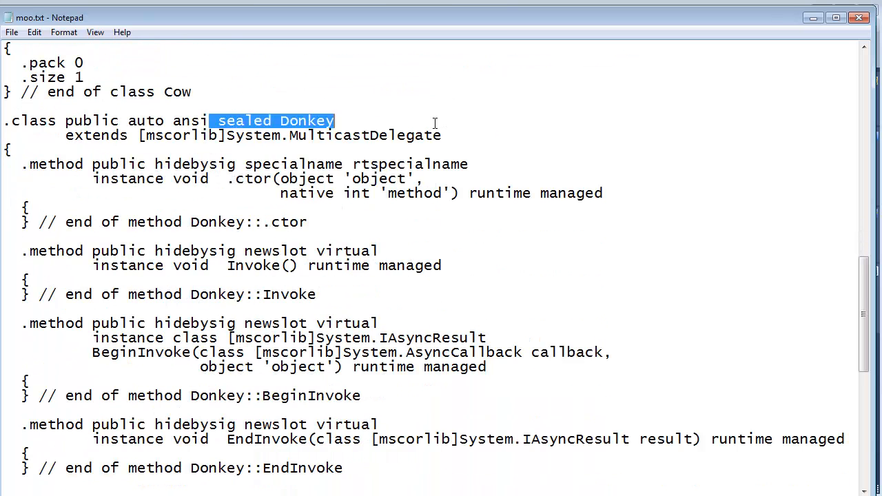
pyautogui.scroll(-3)
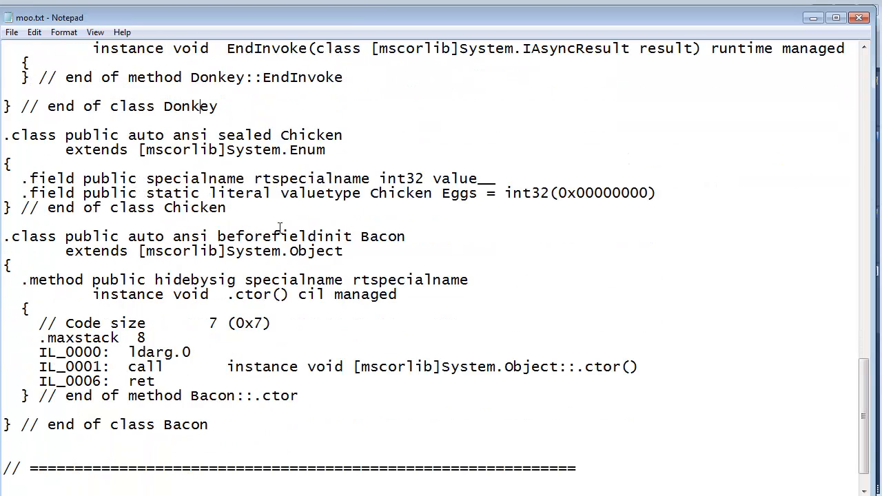
pyautogui.moveTo(218, 149); pyautogui.dragTo(325, 149)
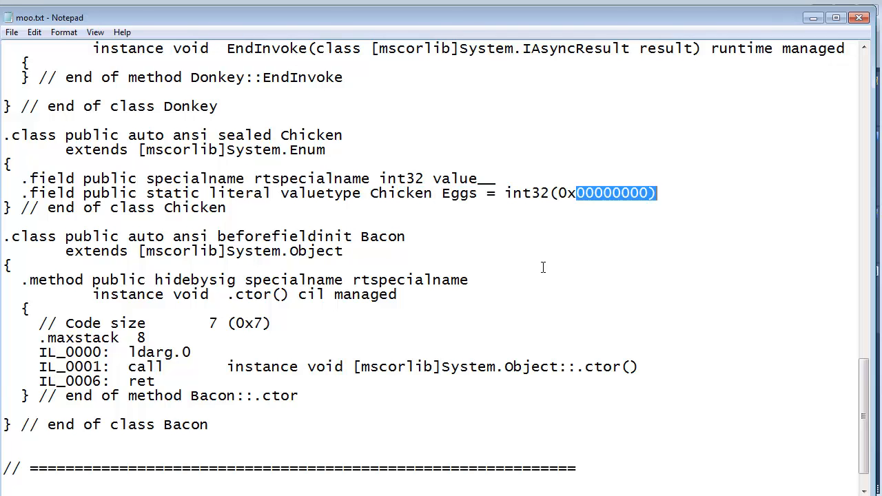
pyautogui.scroll(-3)
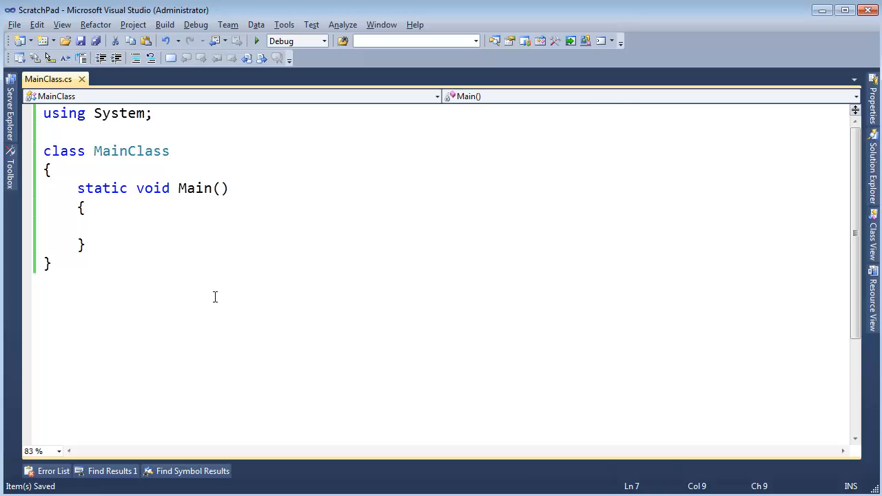
# - Add MeFarm.dll as a reference to the ScratchPad project and return to the MainClass code
pyautogui.rightClick(652, 146)
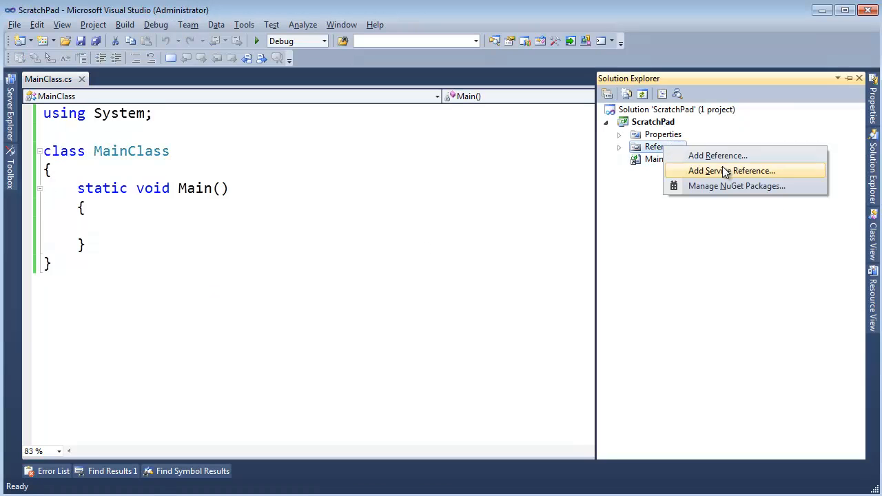
pyautogui.click(716, 155)
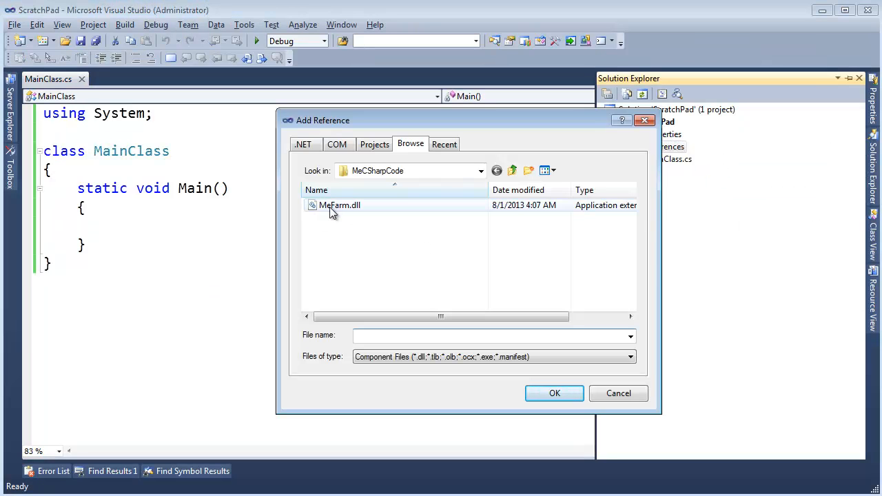
pyautogui.click(554, 393)
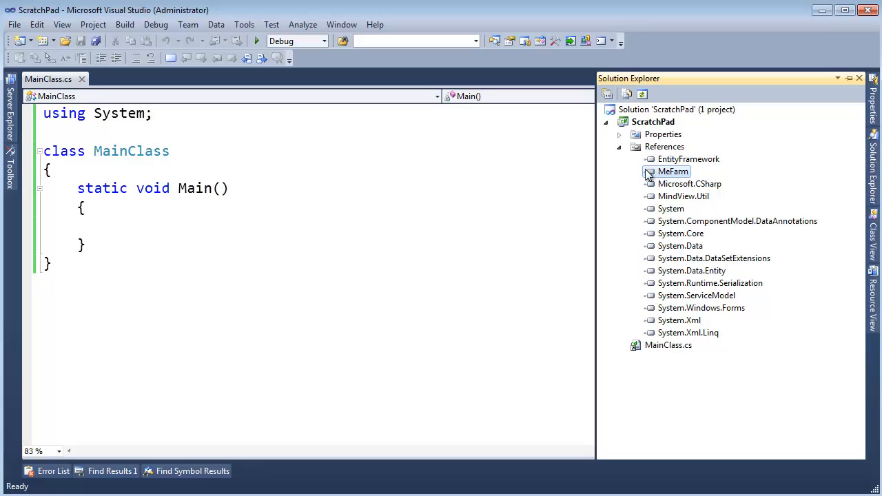
pyautogui.click(618, 146)
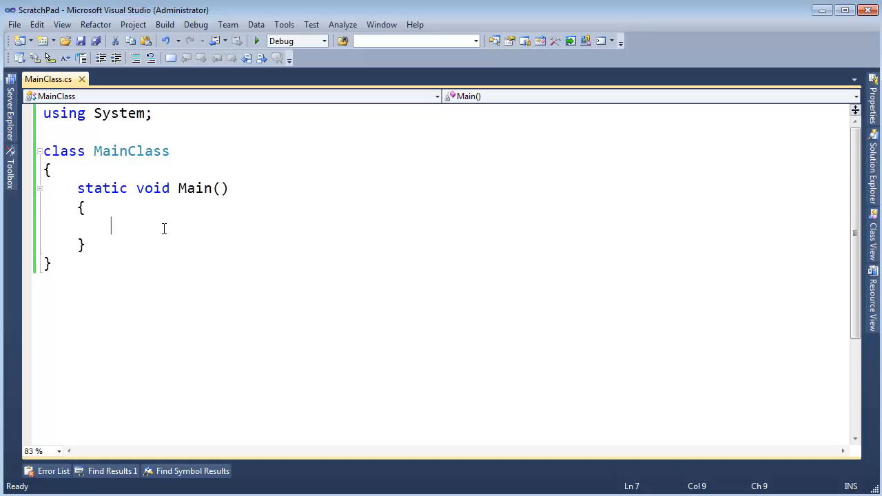
# - Instantiate a Cow and a Farm in Main and highlight the Farm declaration
pyautogui.write('co')
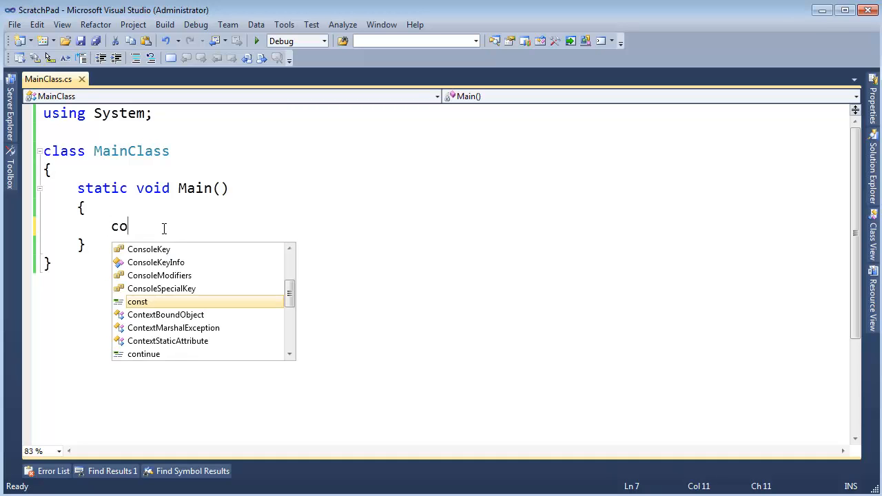
pyautogui.write('w cow = new Cow();')
pyautogui.write('Farm farm = new Farm();')
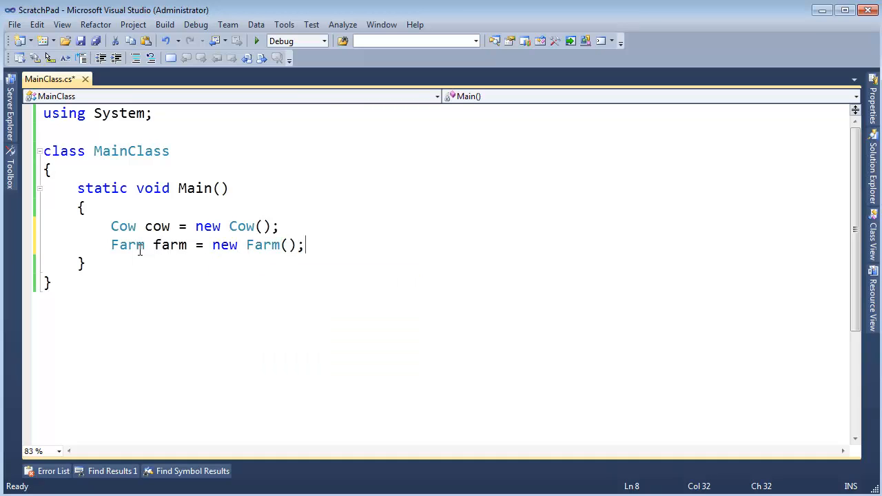
pyautogui.doubleClick(127, 245)
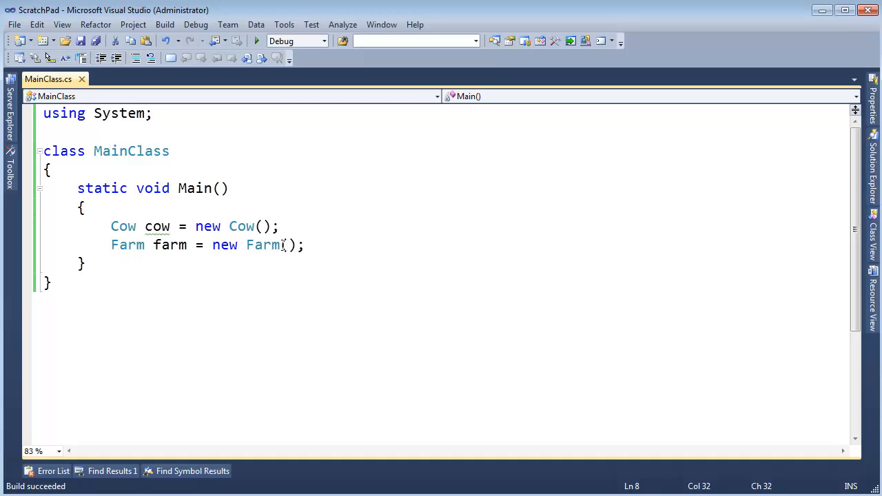
pyautogui.tripleClick(200, 245)
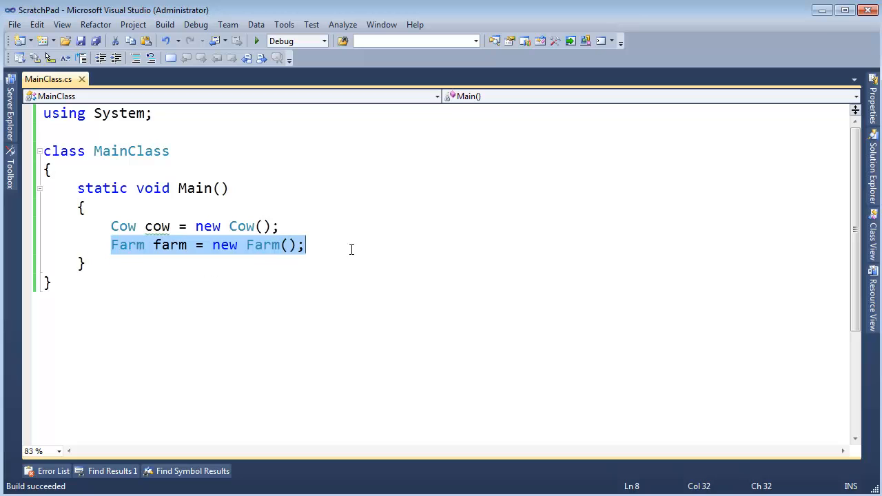
# - Rename Cow to Cower and inspect the resulting 'type Cower not found' build error
pyautogui.click(246, 226)
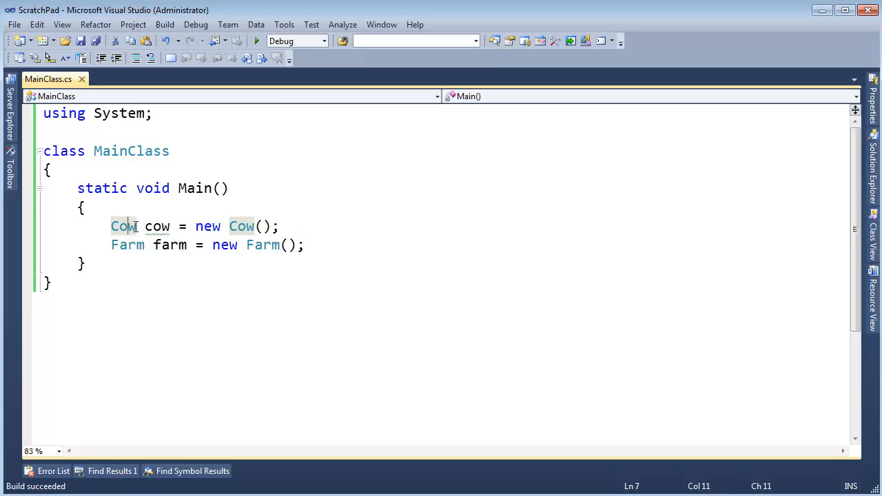
pyautogui.write('er')
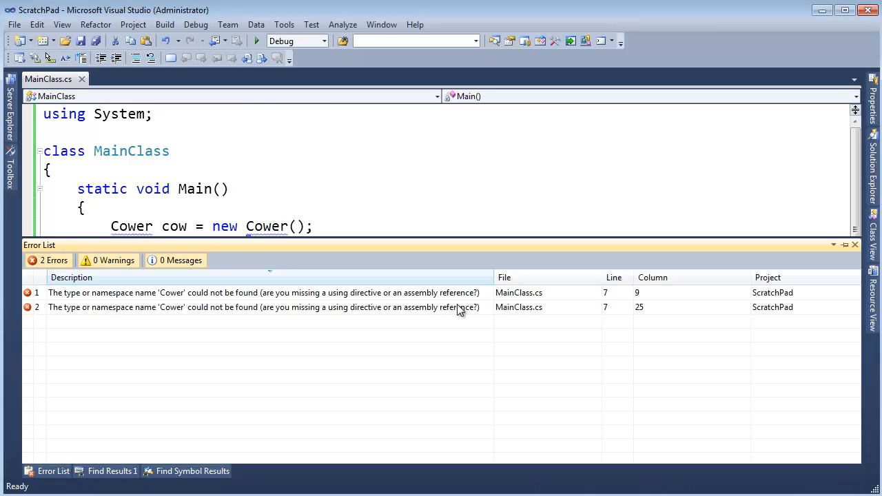
pyautogui.click(262, 292)
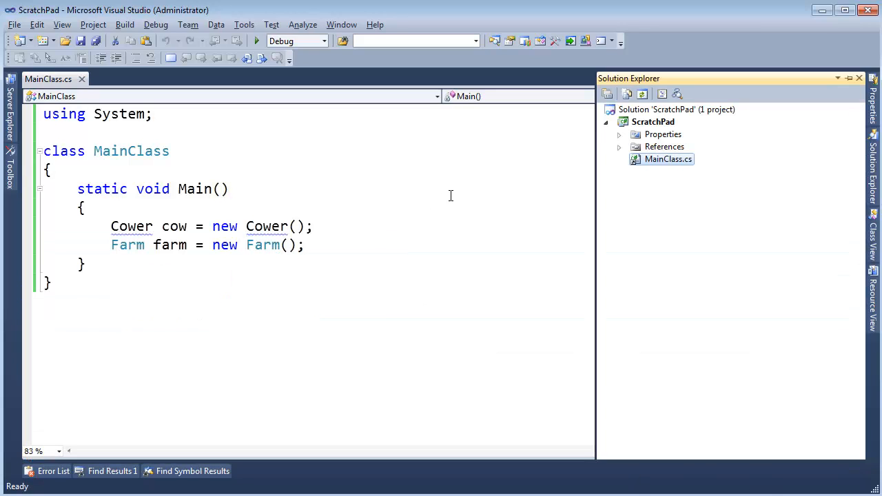
# - Bring the moo.txt IL listing back up to review the Cow struct definition
pyautogui.click(619, 146)
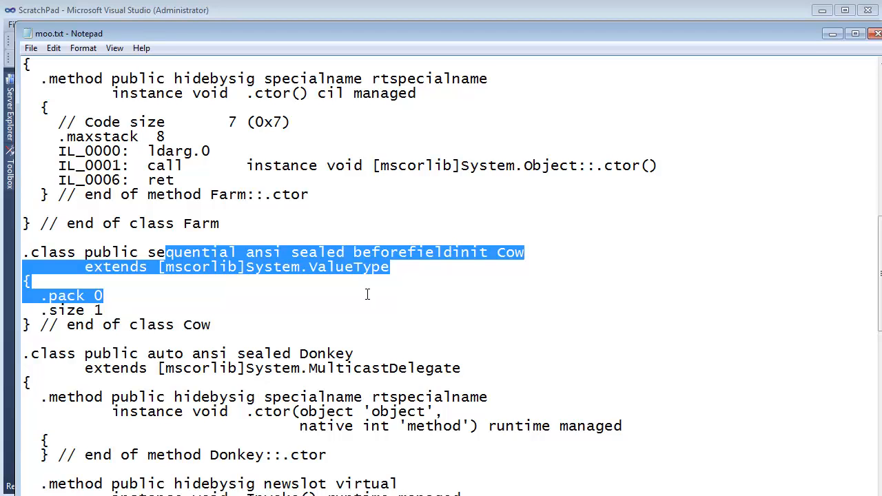
pyautogui.moveTo(839, 84)
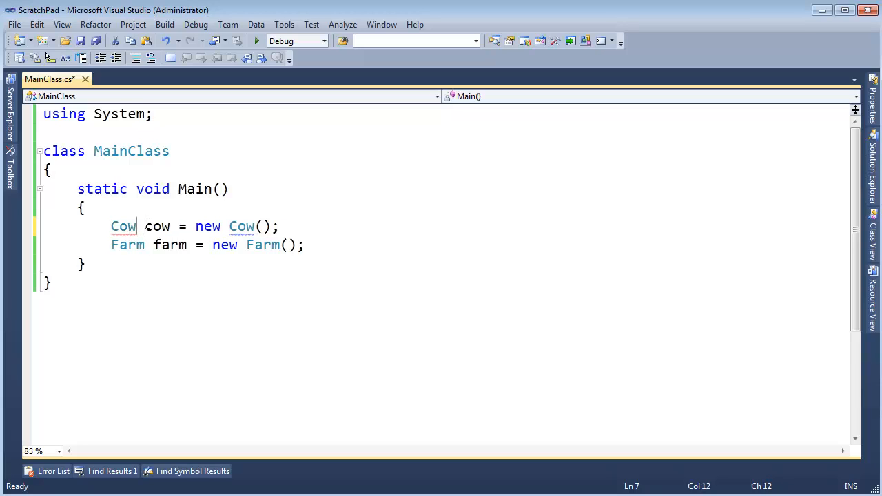
# - Highlight the Cow declaration line in Main before switching to moo.txt
pyautogui.moveTo(110, 226); pyautogui.dragTo(278, 226)
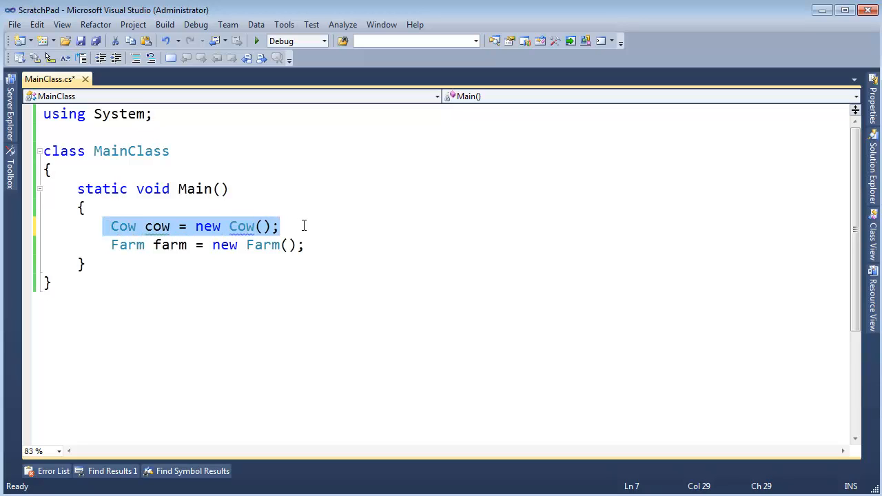
pyautogui.click(358, 225)
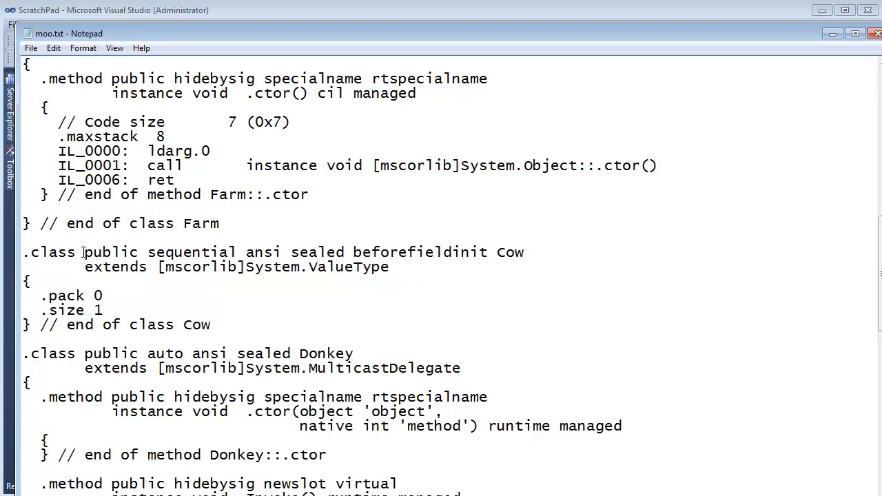
# - Highlight the start of the Donkey class header in moo.txt to compare it with Cow's
pyautogui.moveTo(22, 352); pyautogui.dragTo(101, 353)
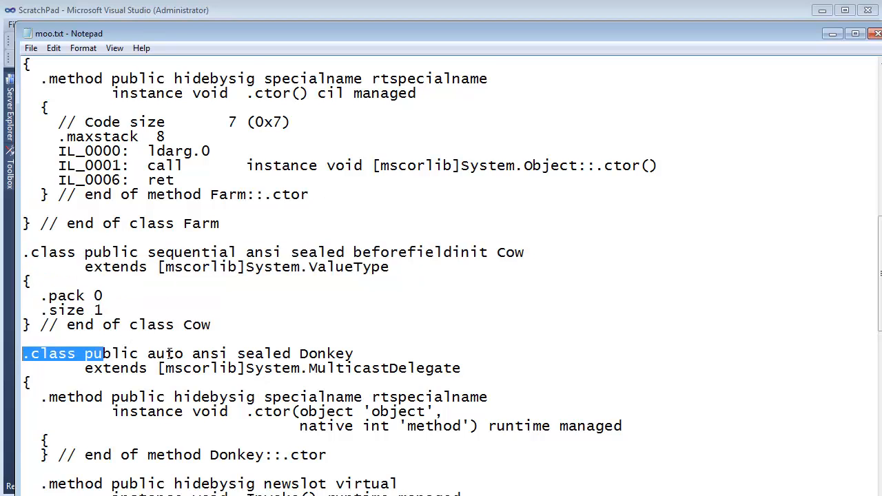
pyautogui.moveTo(366, 238)
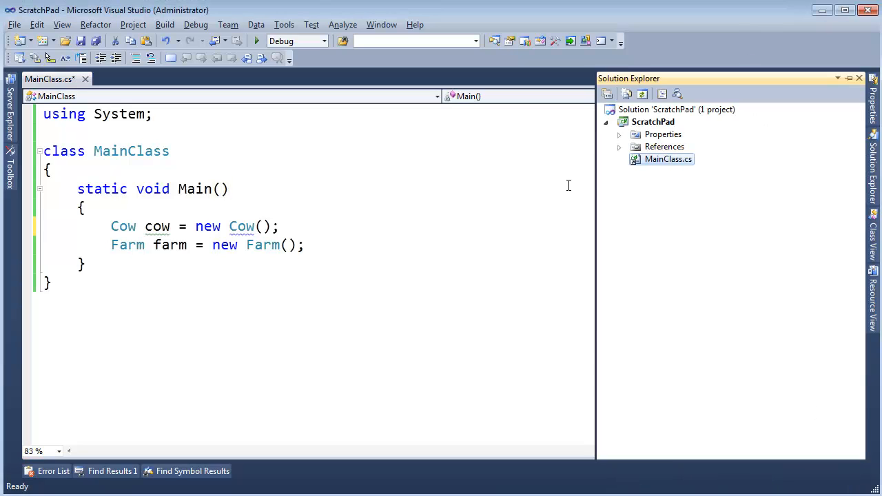
pyautogui.click(618, 146)
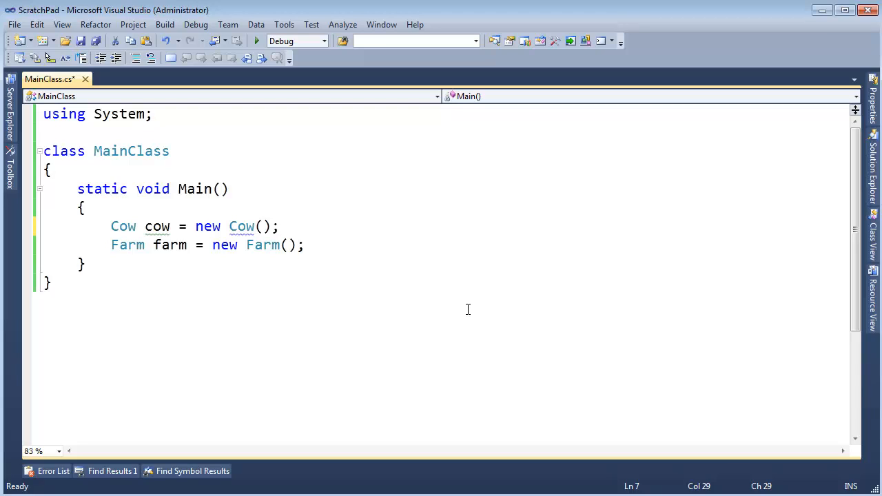
pyautogui.click(279, 225)
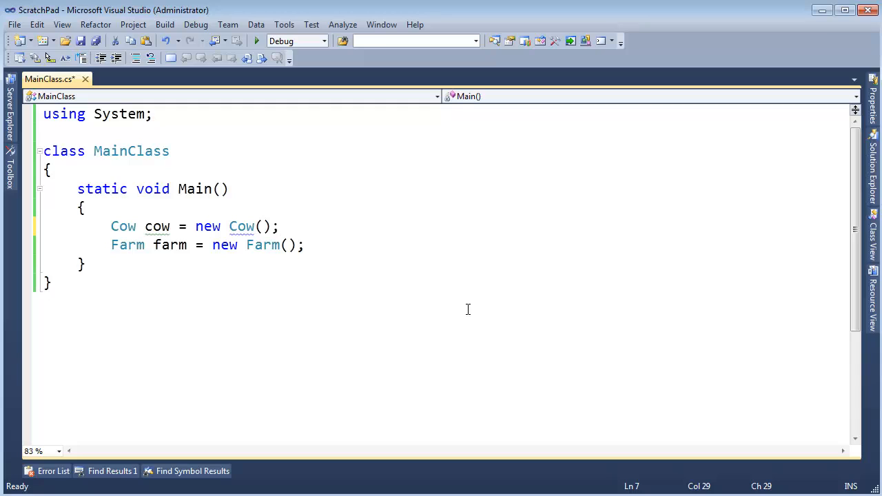
pyautogui.click(278, 225)
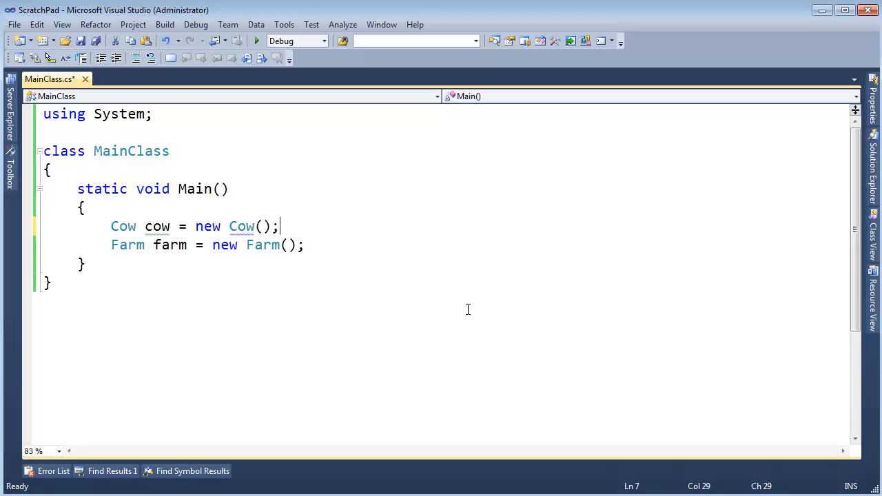